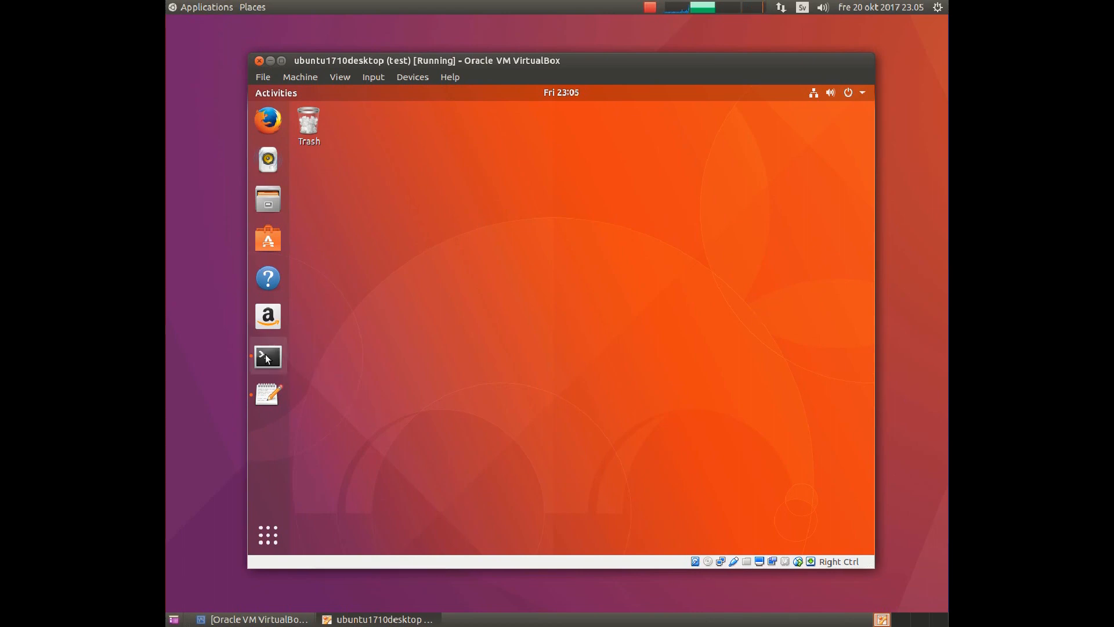
- Bring the Terminal forward to review the failed sudo synaptic and sudo gedit display errors
click(269, 356)
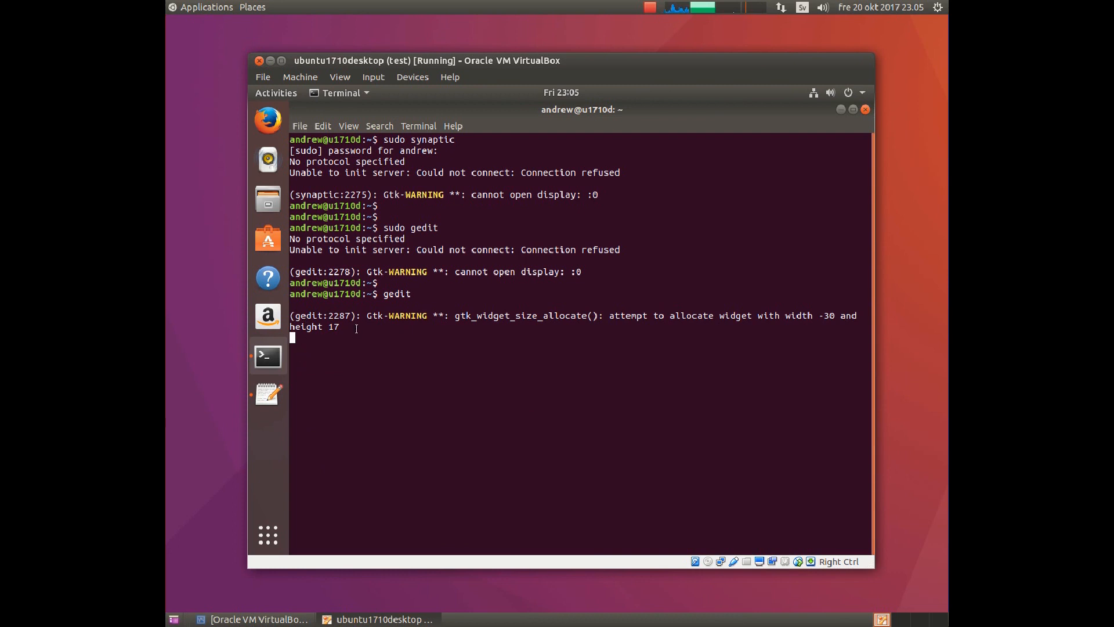
mouse_move(268, 395)
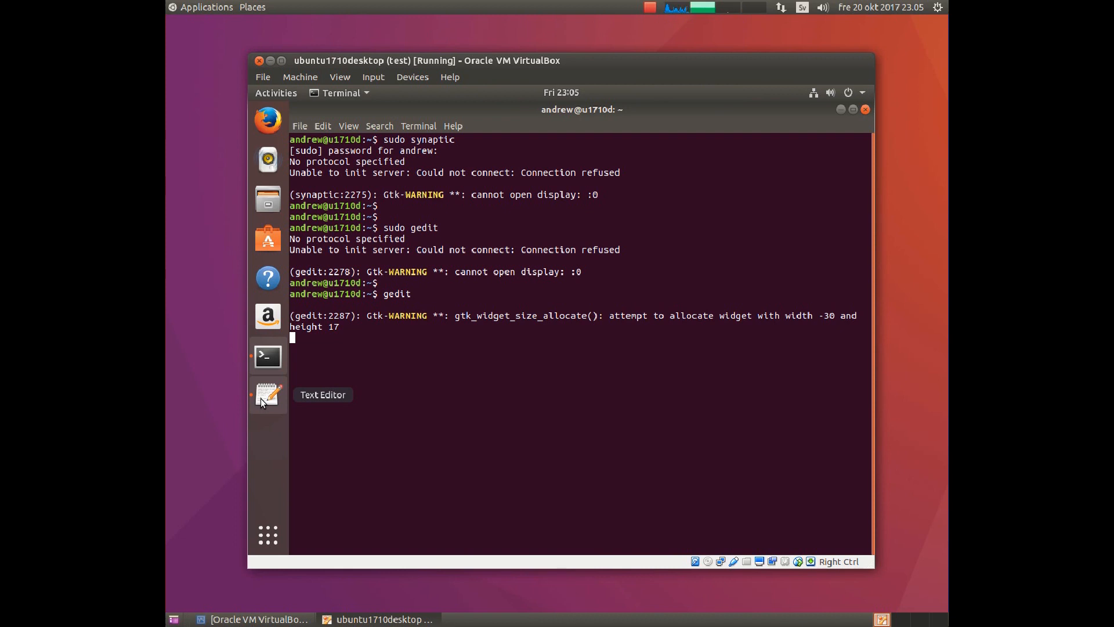
- Launch gedit from the dock to show an empty Untitled Document 1
click(268, 394)
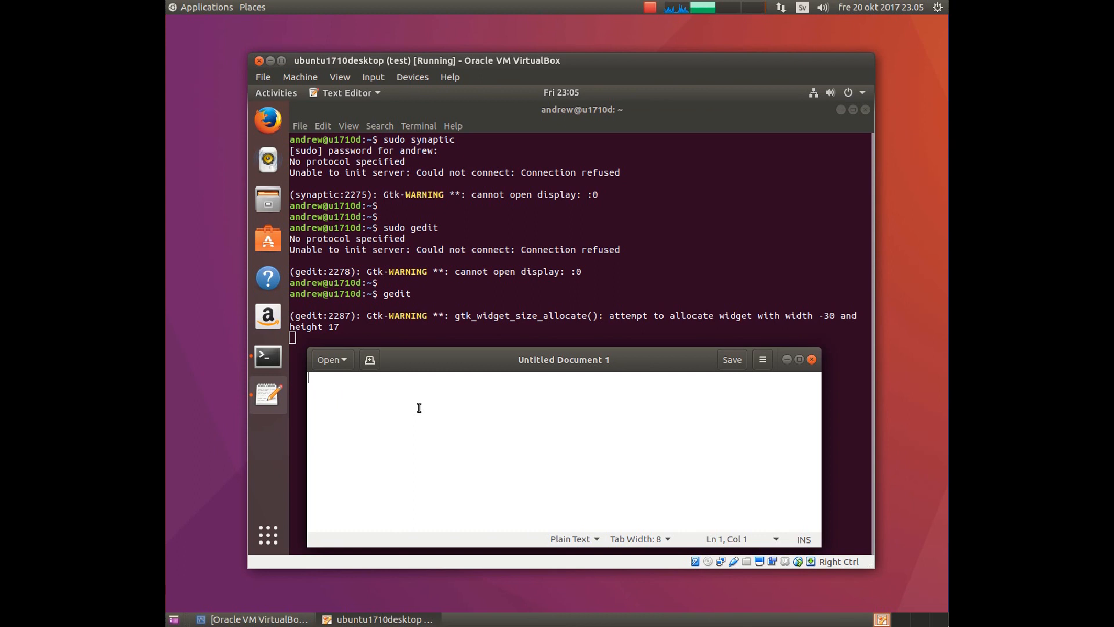
mouse_move(912, 475)
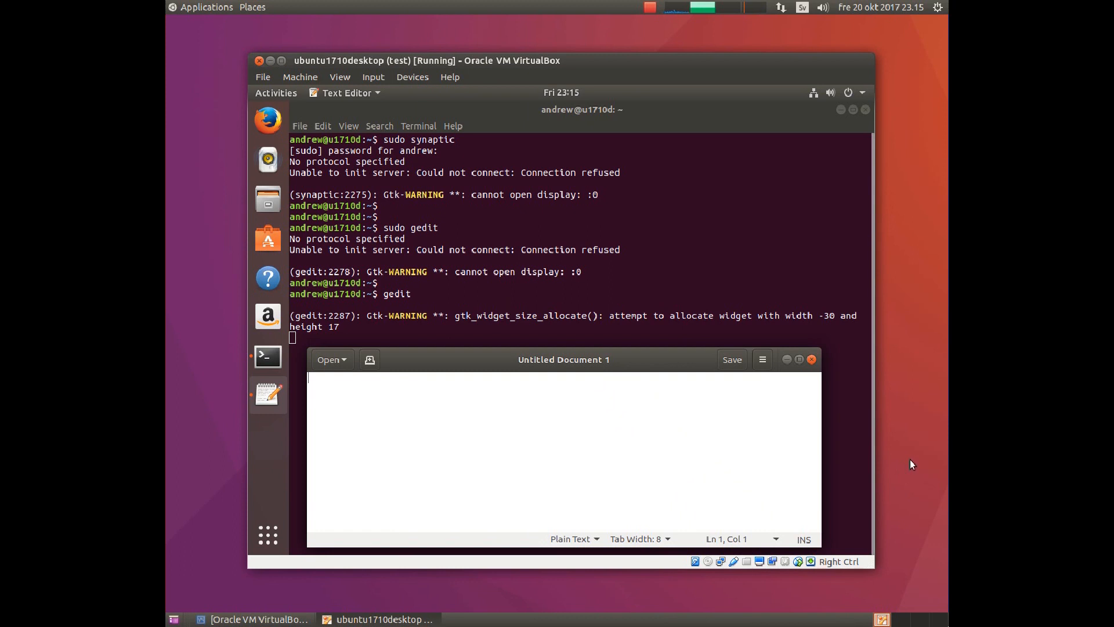
mouse_move(811, 359)
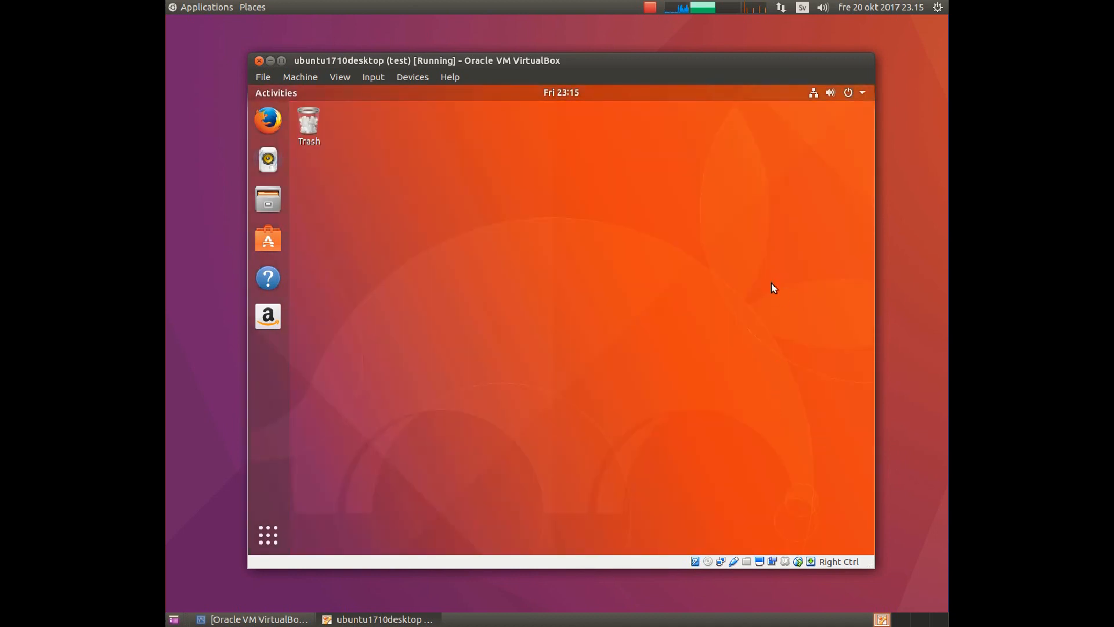
- Log out of Andrew's GNOME session via the system menu and confirm Log Out
click(862, 93)
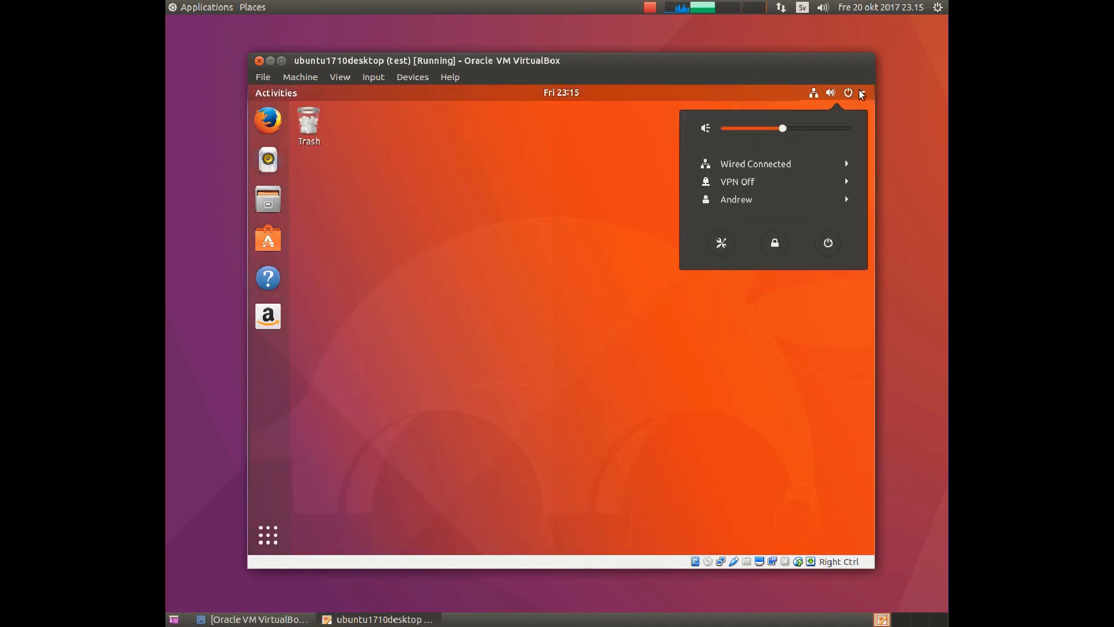
mouse_move(736, 201)
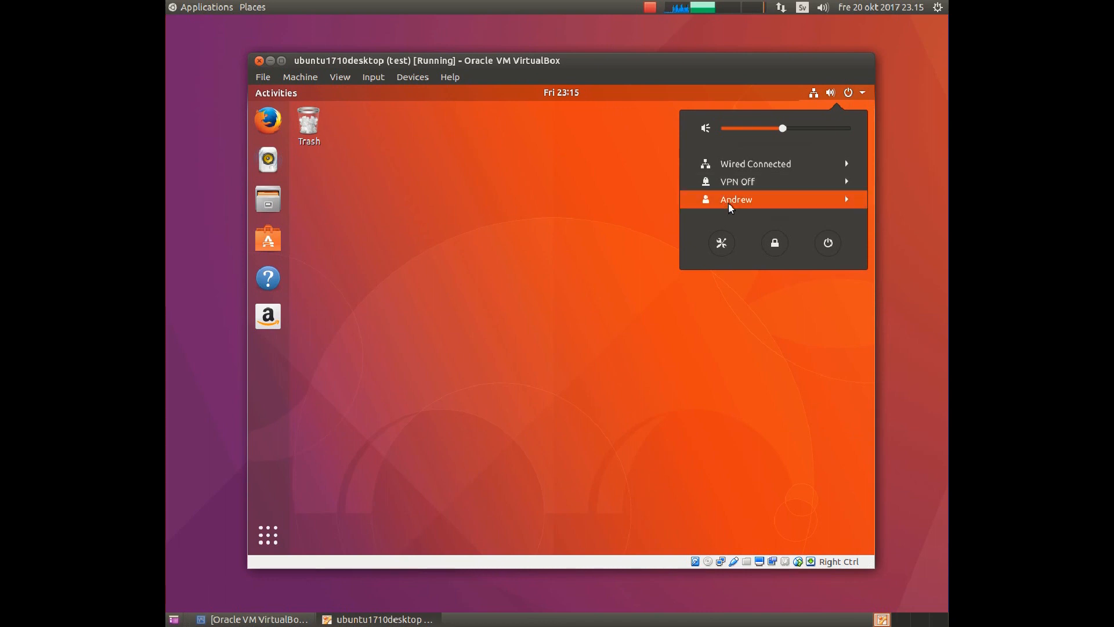
click(736, 198)
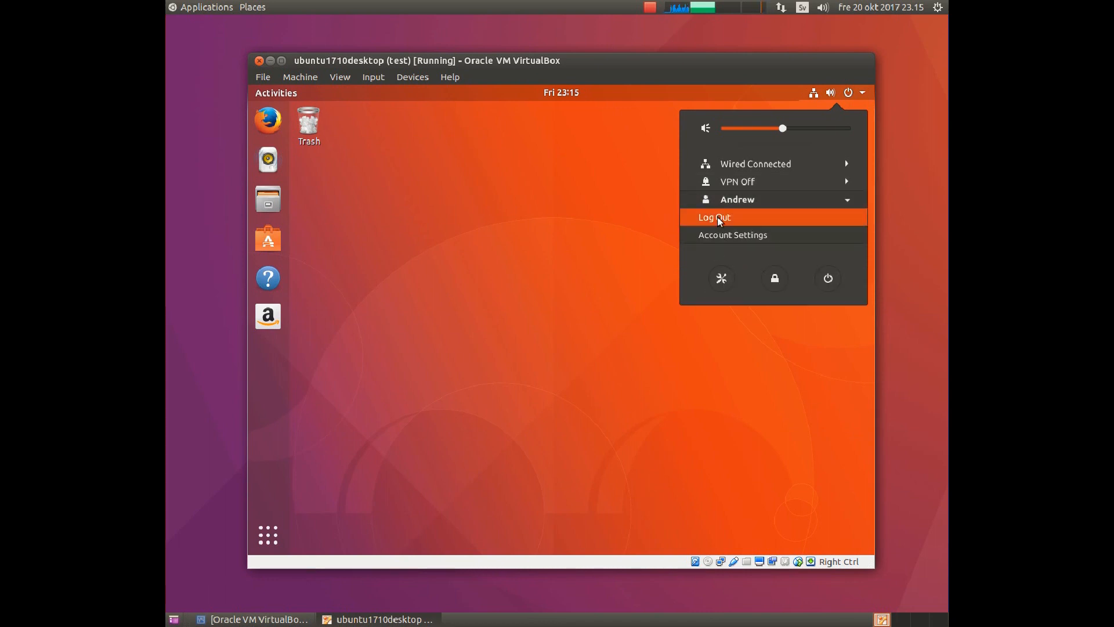
click(714, 217)
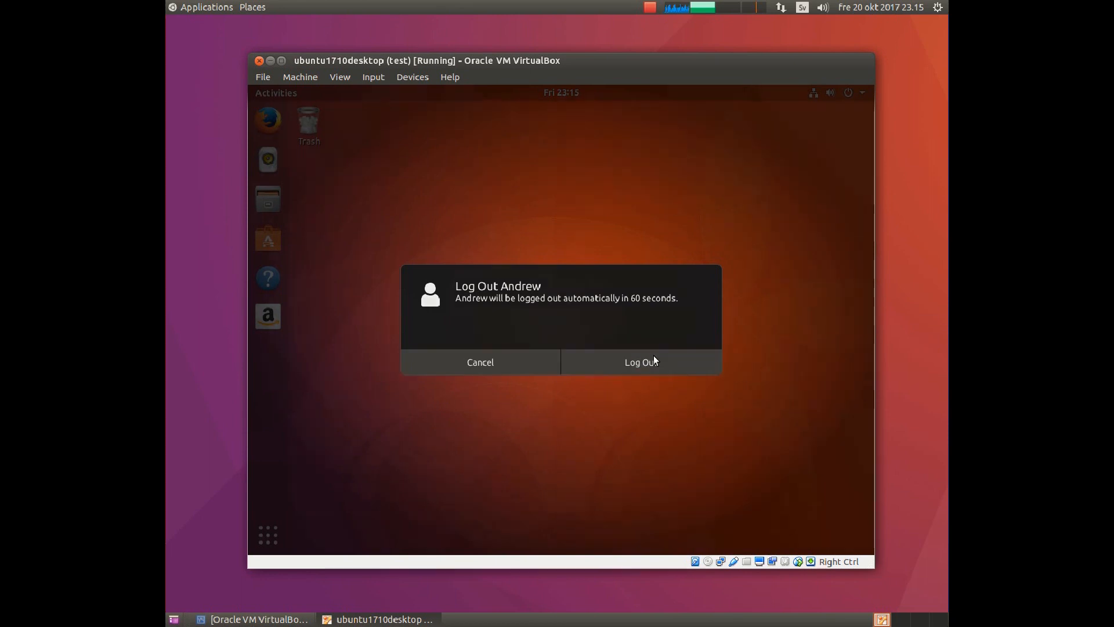
click(479, 363)
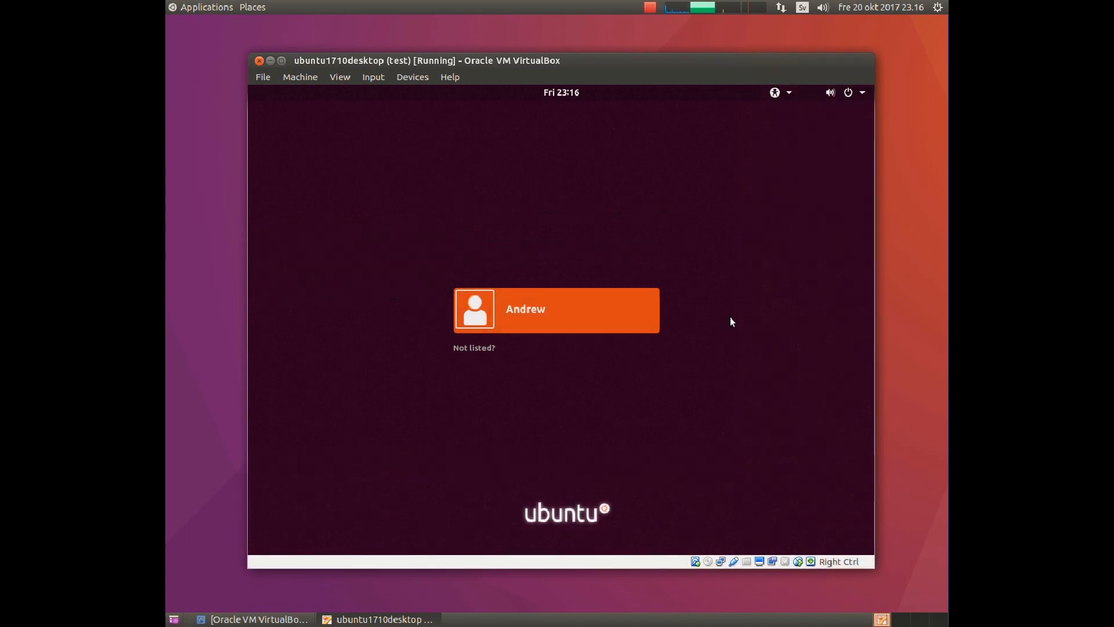
mouse_move(564, 316)
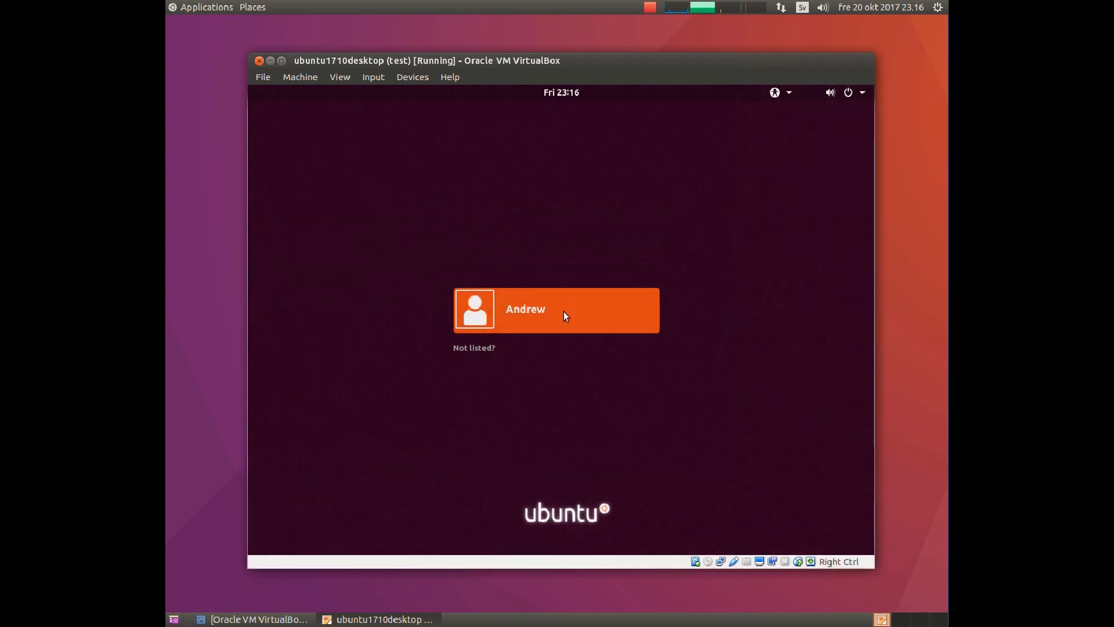
- Sign in as Andrew with the 'Ubuntu on Xorg' session selected from the gear menu
click(556, 309)
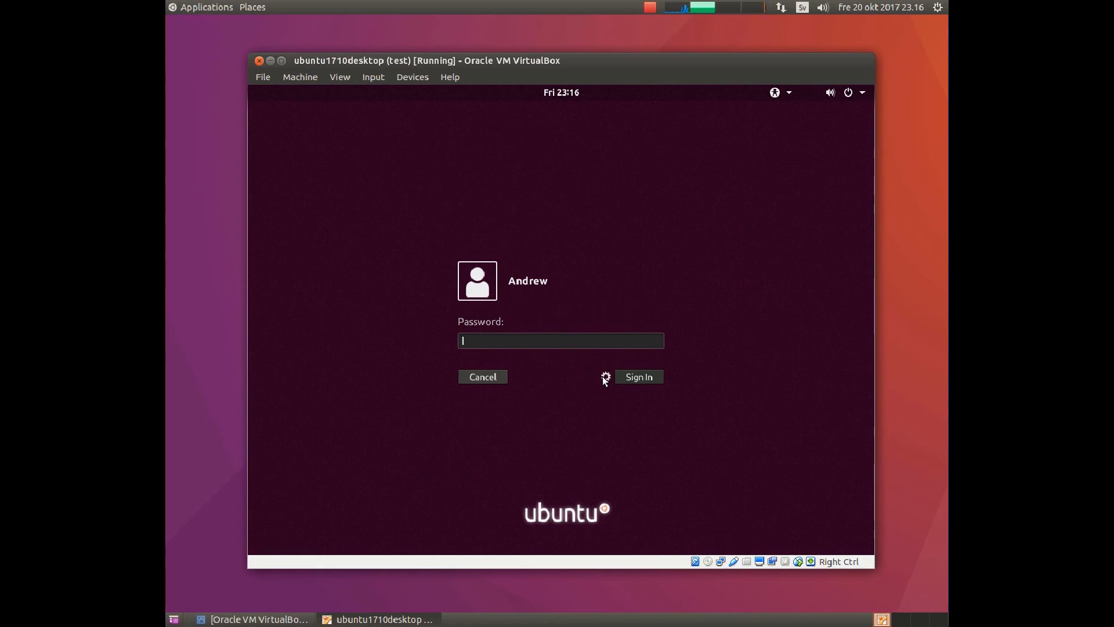
click(604, 377)
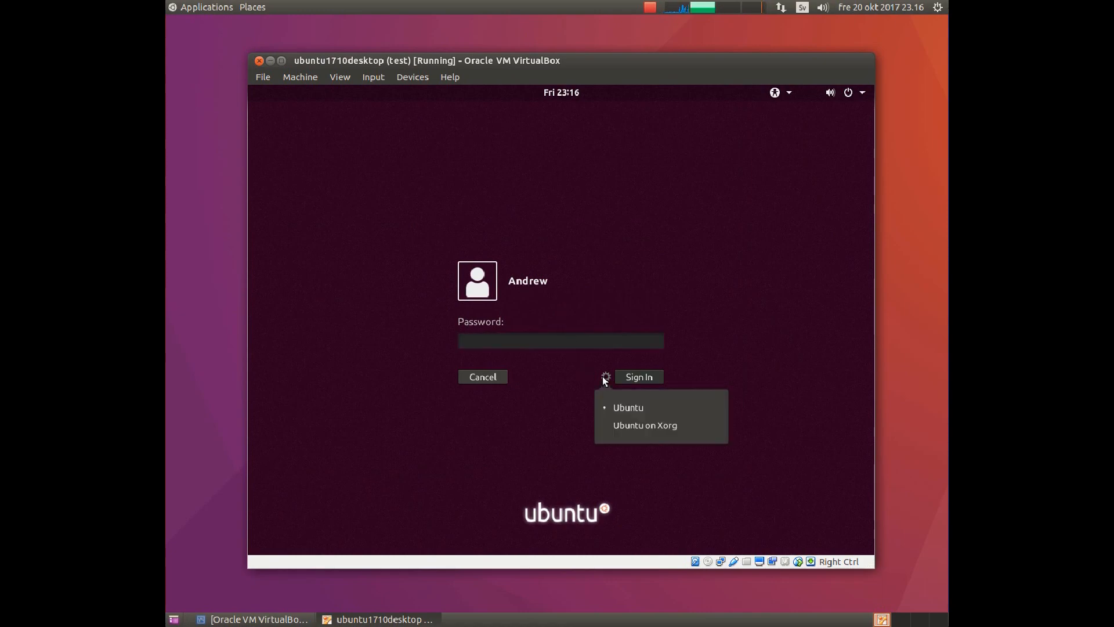
mouse_move(617, 425)
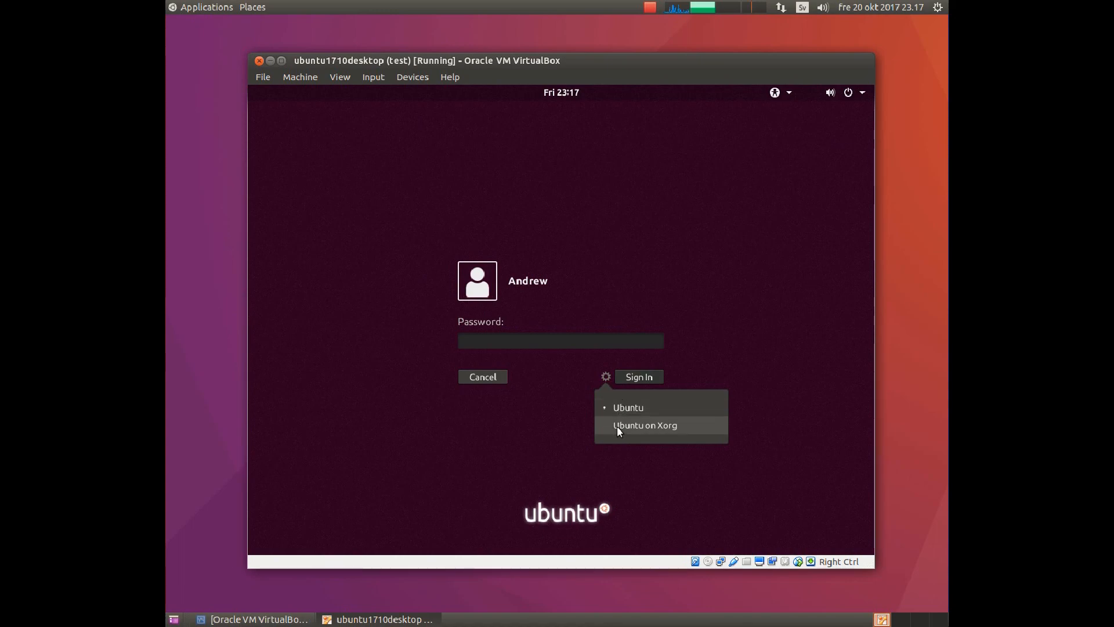
click(560, 340)
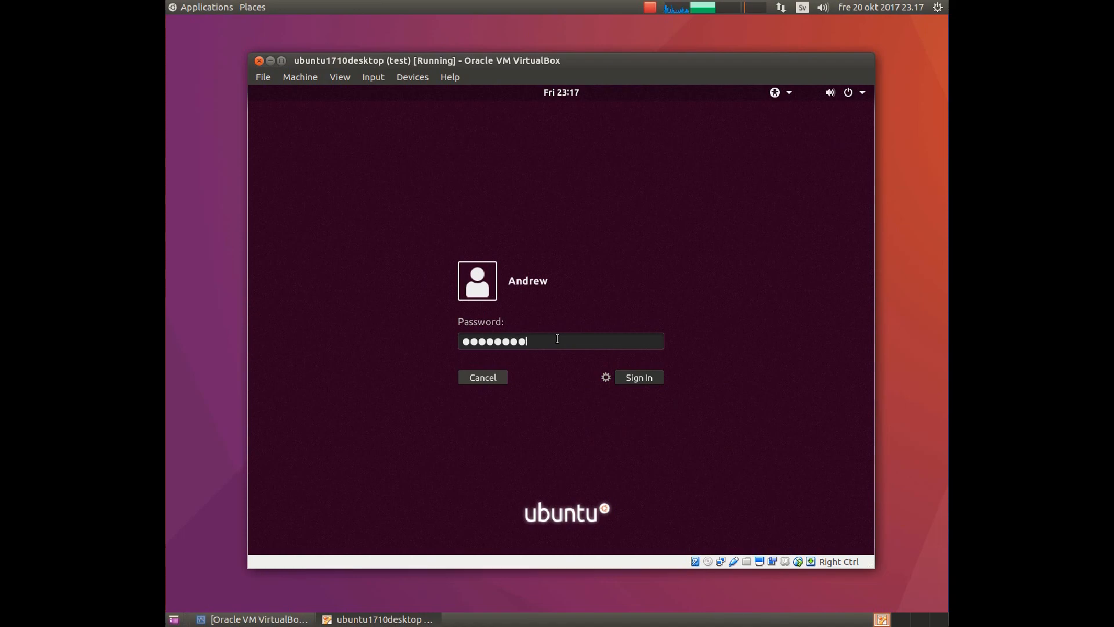
click(637, 377)
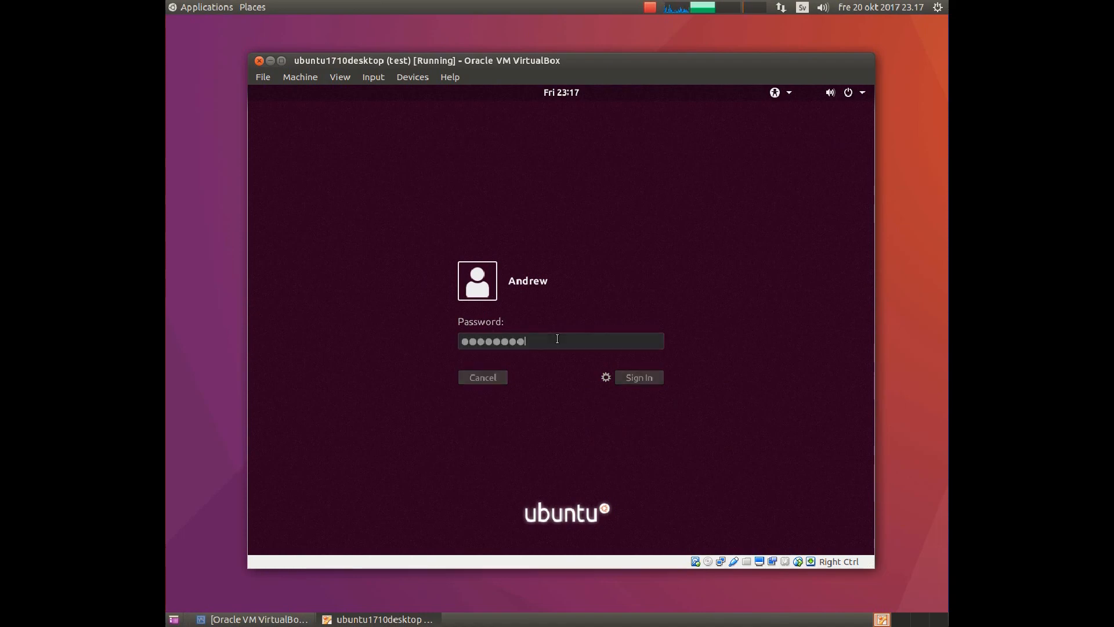
click(637, 377)
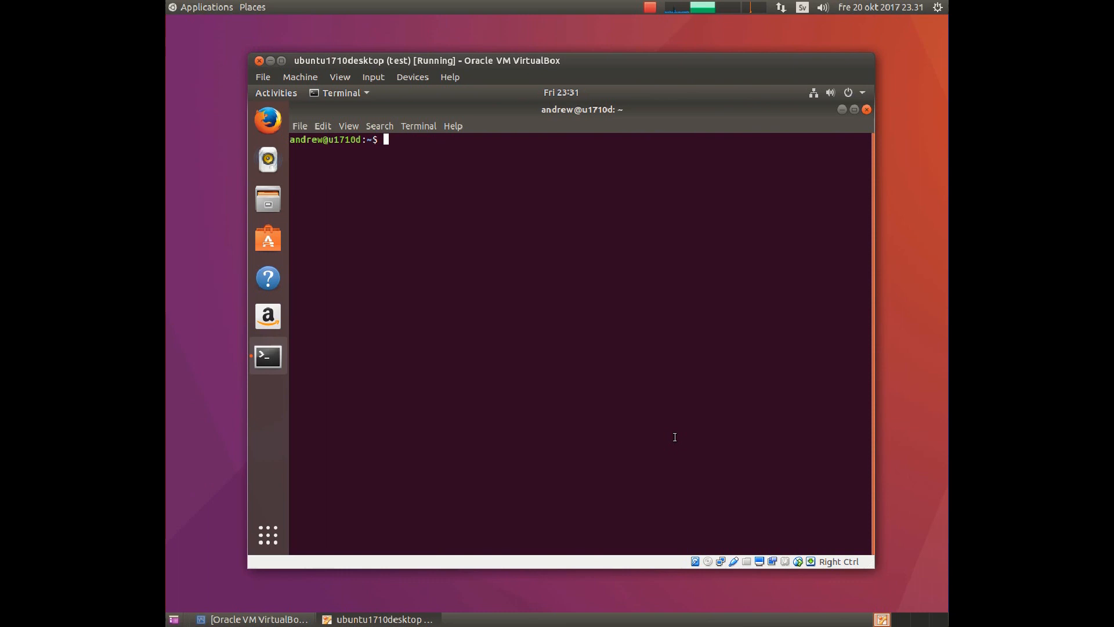
- Run 'sudo synaptic' in Terminal and submit Andrew's password
text(s)
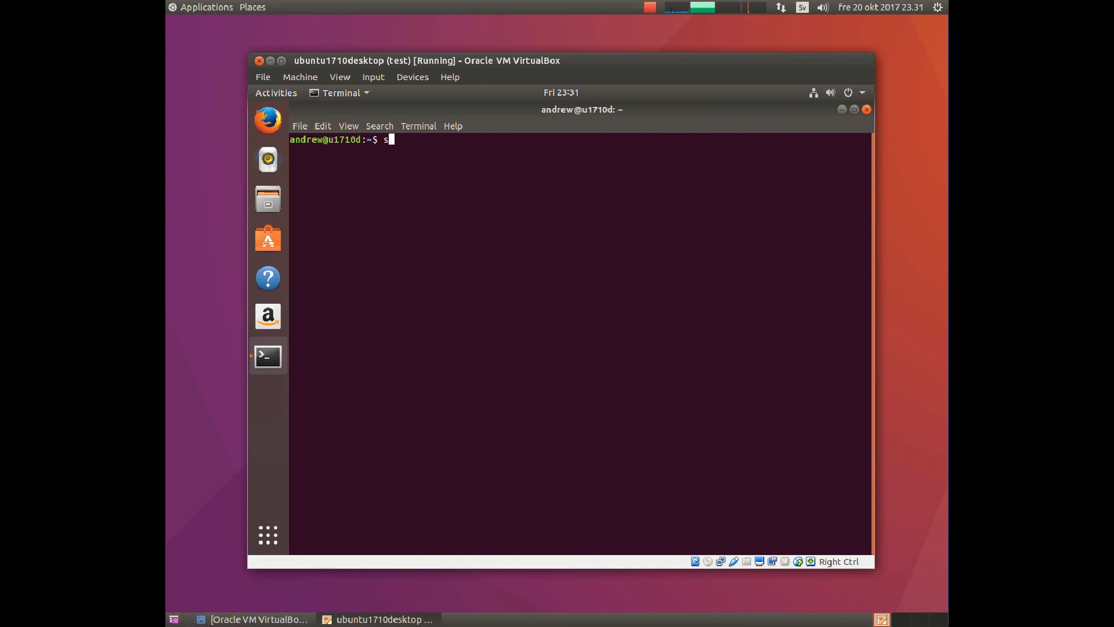
text(udo)
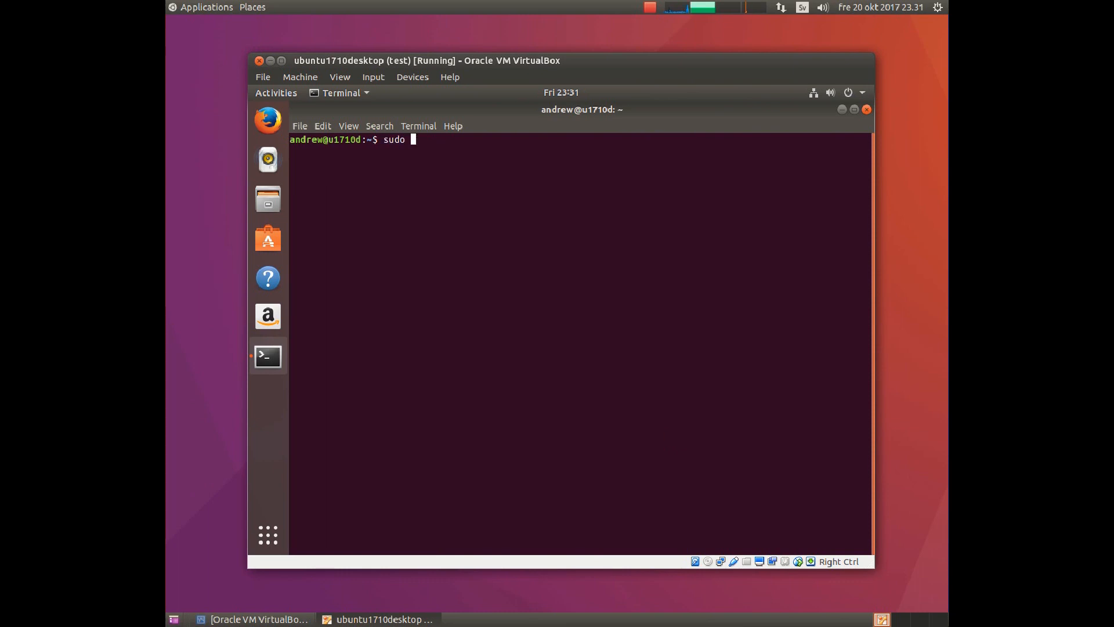
text(synaptic)
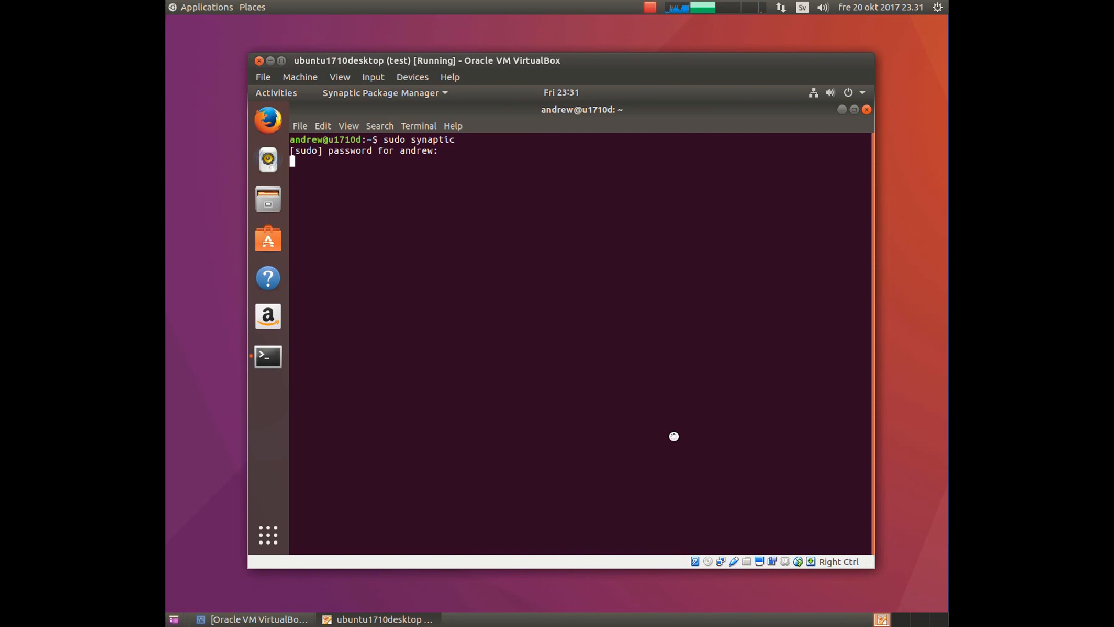
key(Return)
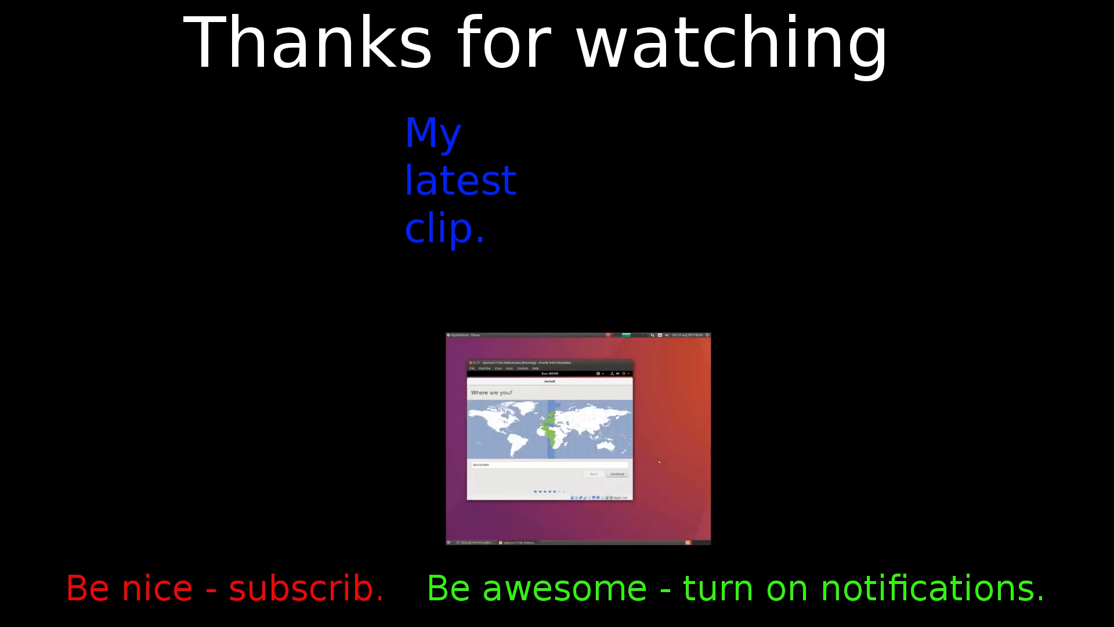
click(617, 473)
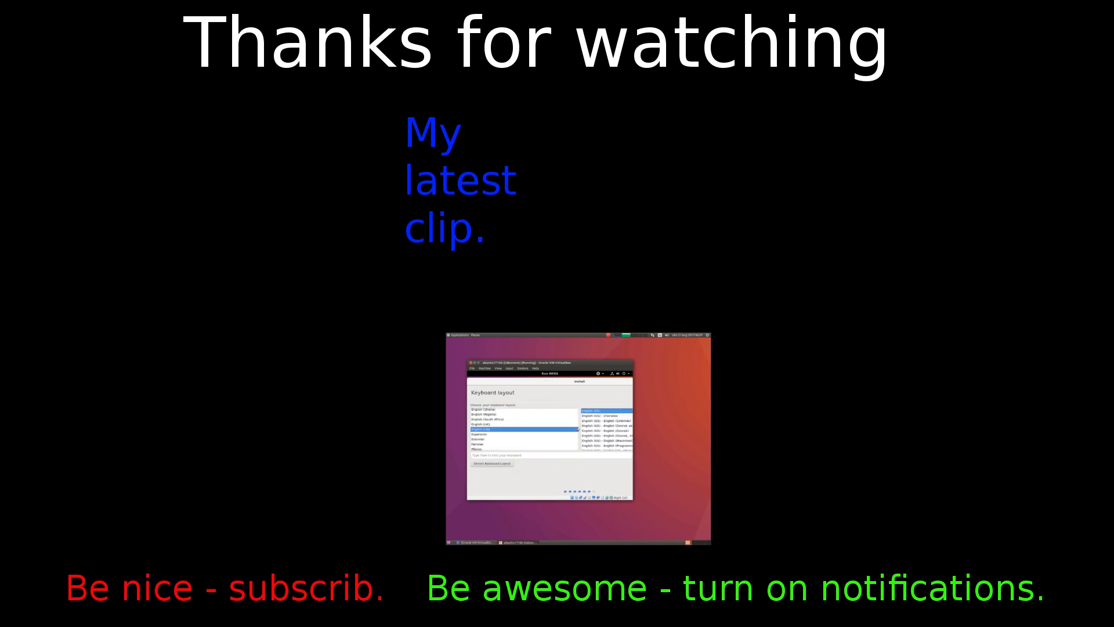